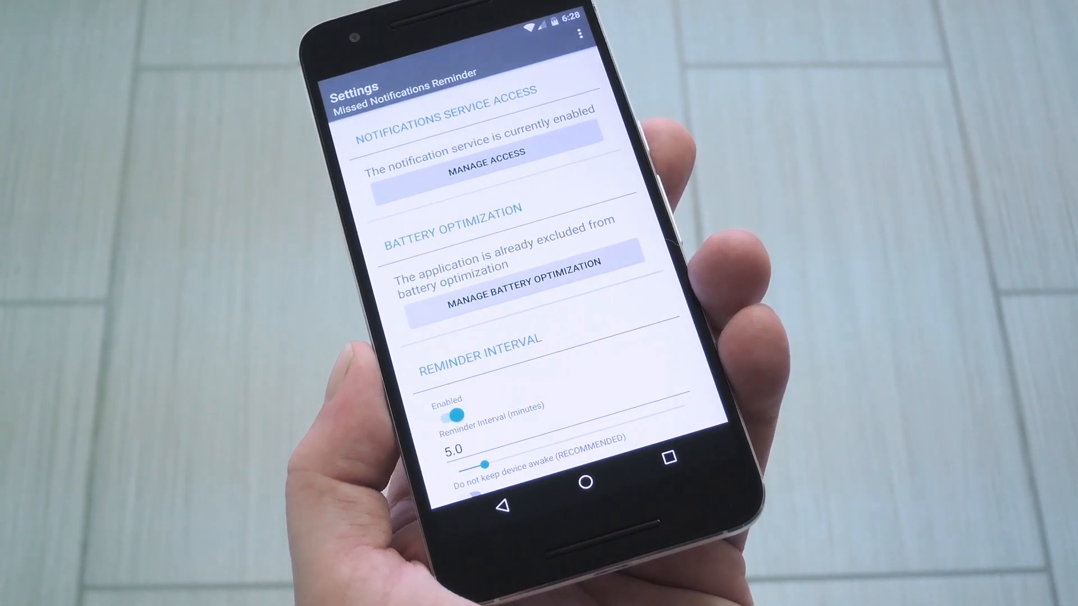
# - Scroll the Play Store listing to the installed Missed Notifications Reminder page
pyautogui.scroll(-3)
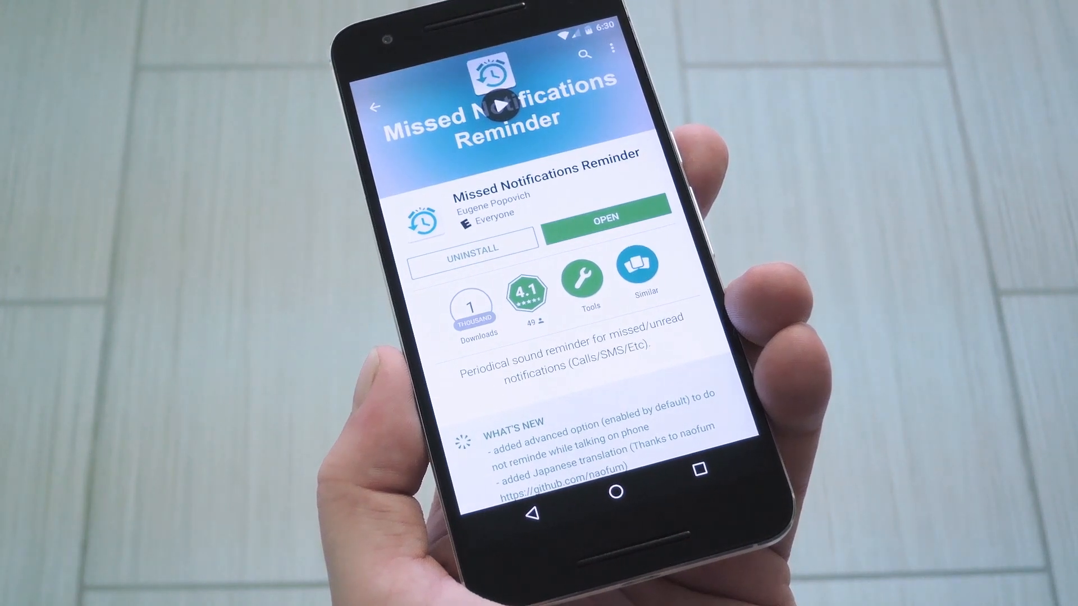
# - Launch the app, enable its notification access, and allow access to photos, media and files
pyautogui.click(604, 217)
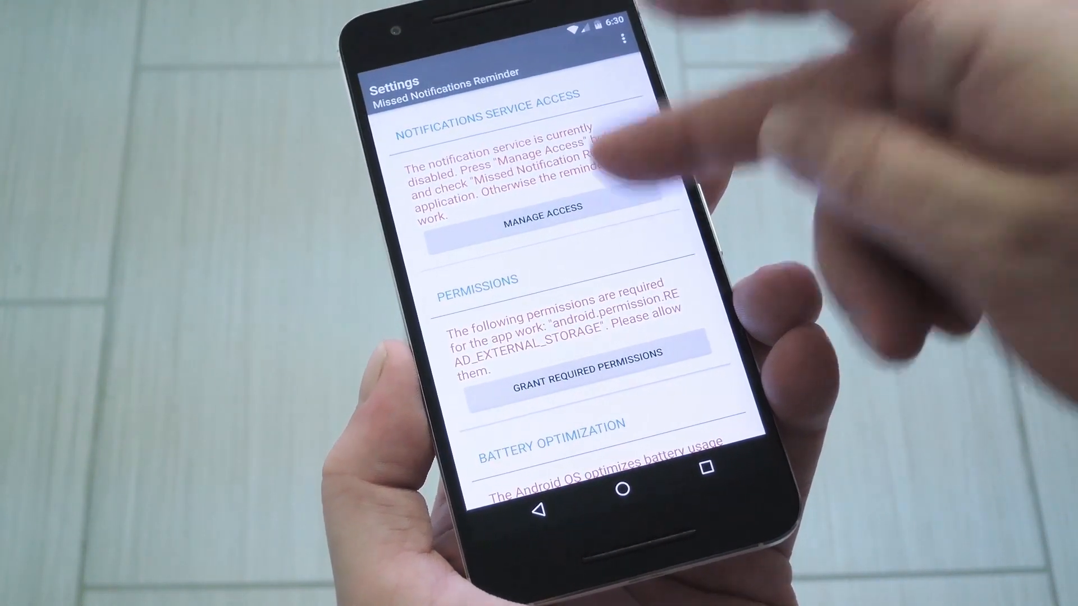
pyautogui.click(540, 207)
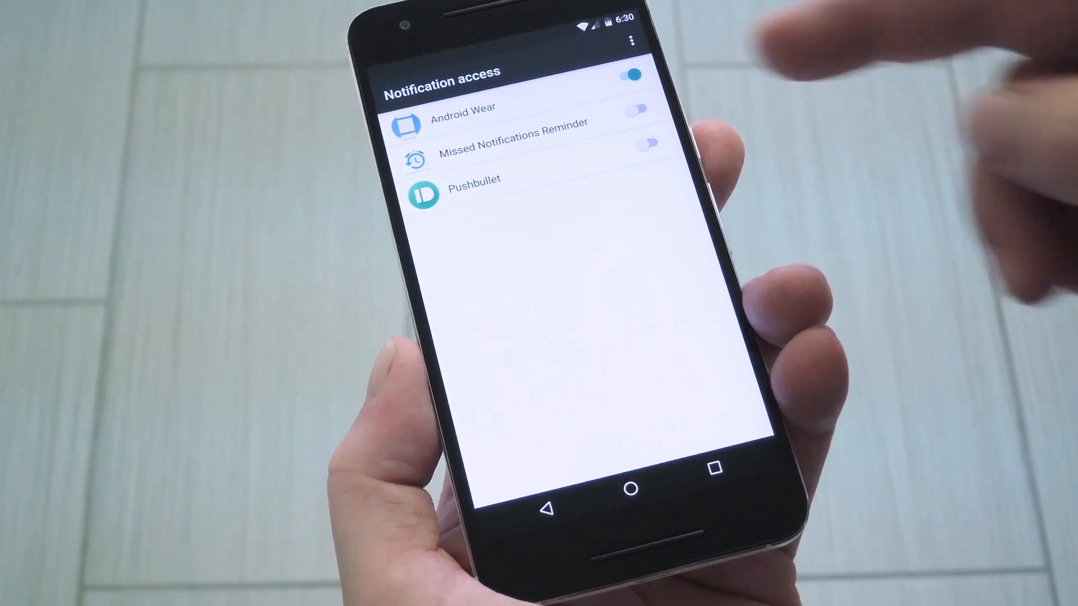
pyautogui.click(643, 142)
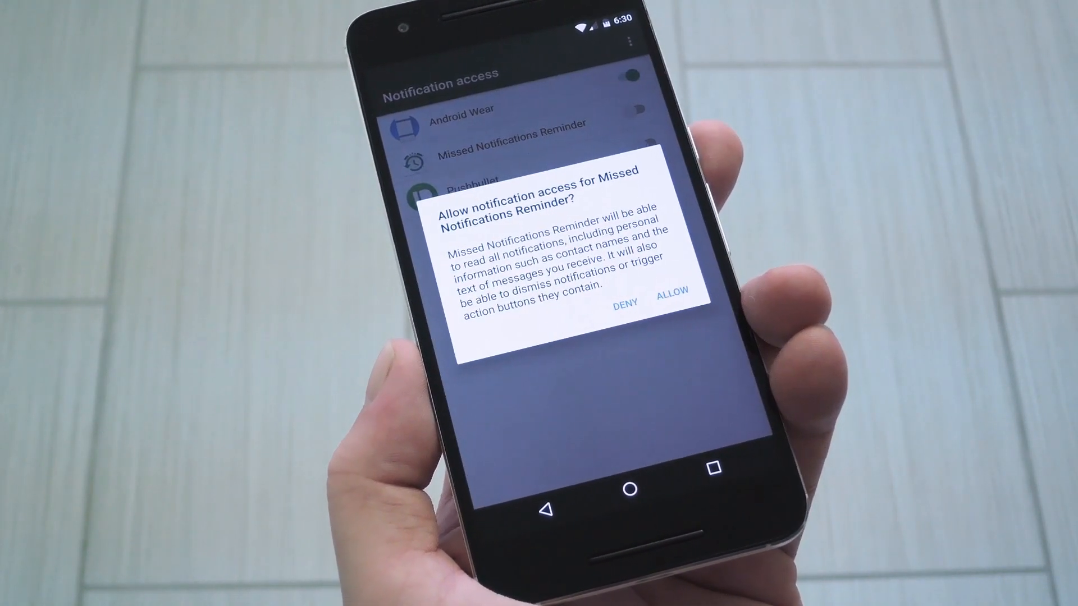
pyautogui.click(623, 303)
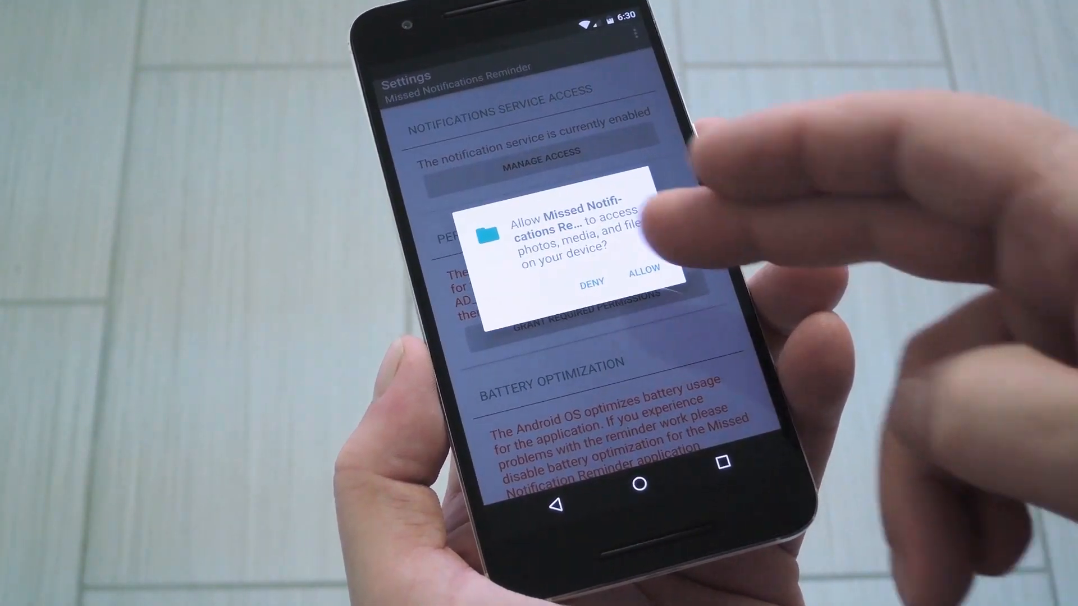
pyautogui.click(642, 267)
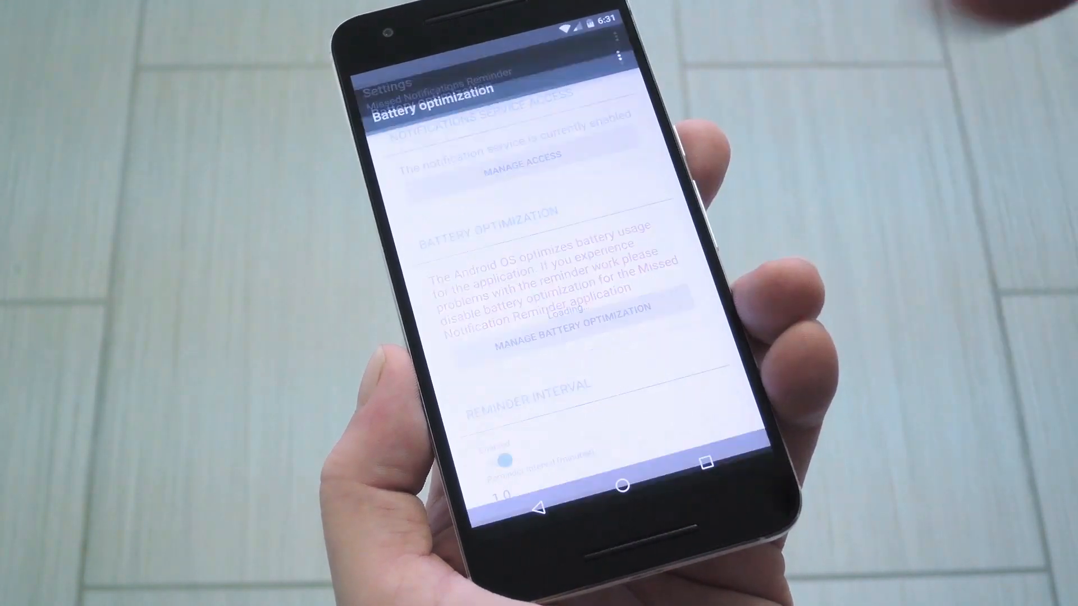
# - List all apps in Battery optimization and set Missed Notifications Reminder to Don't optimize
pyautogui.click(564, 343)
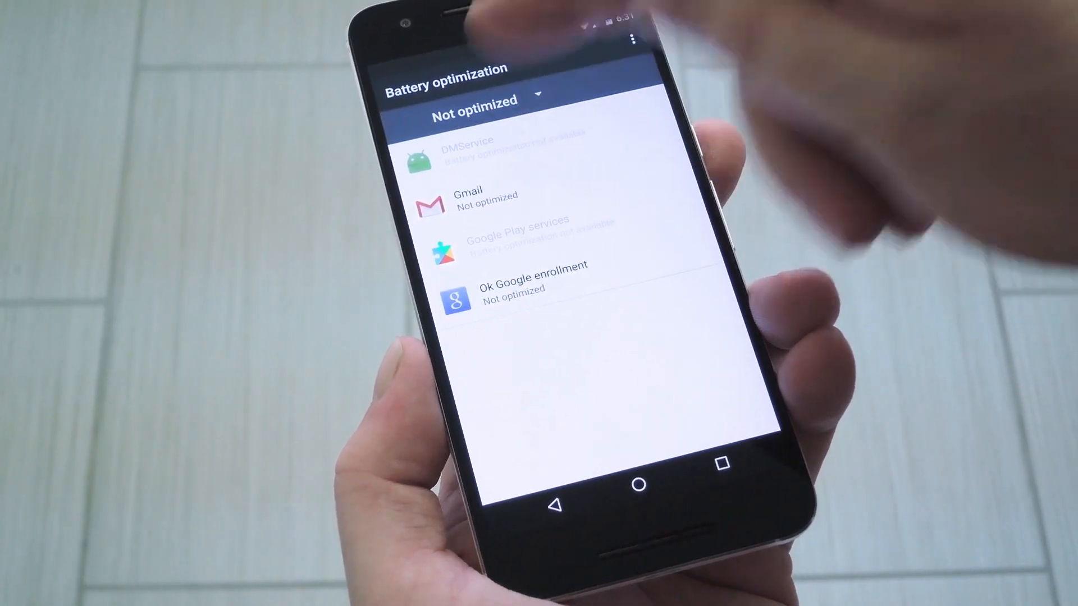
pyautogui.click(473, 99)
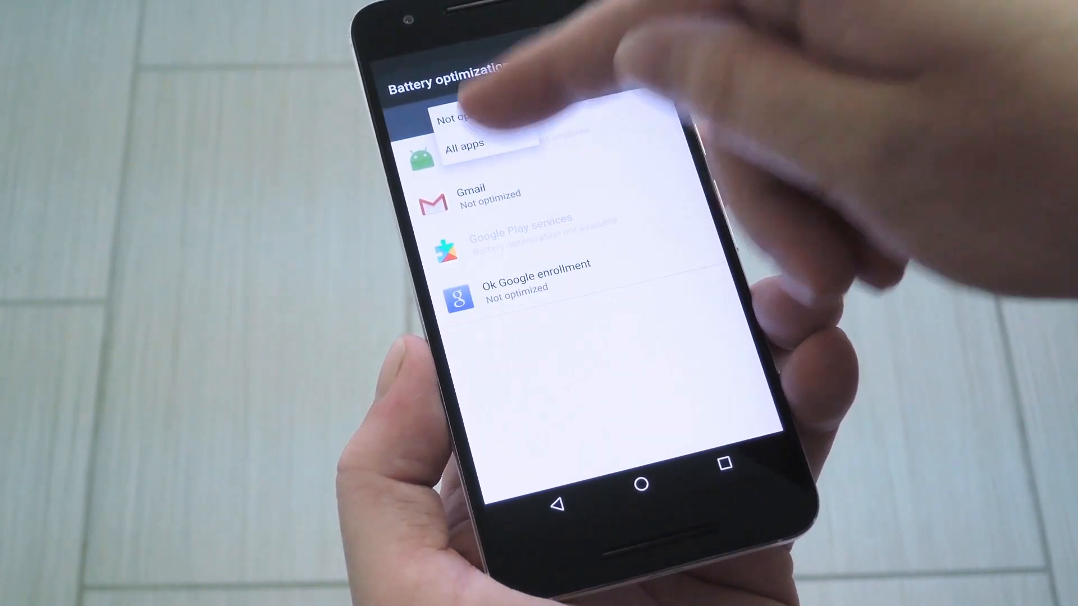
pyautogui.click(463, 145)
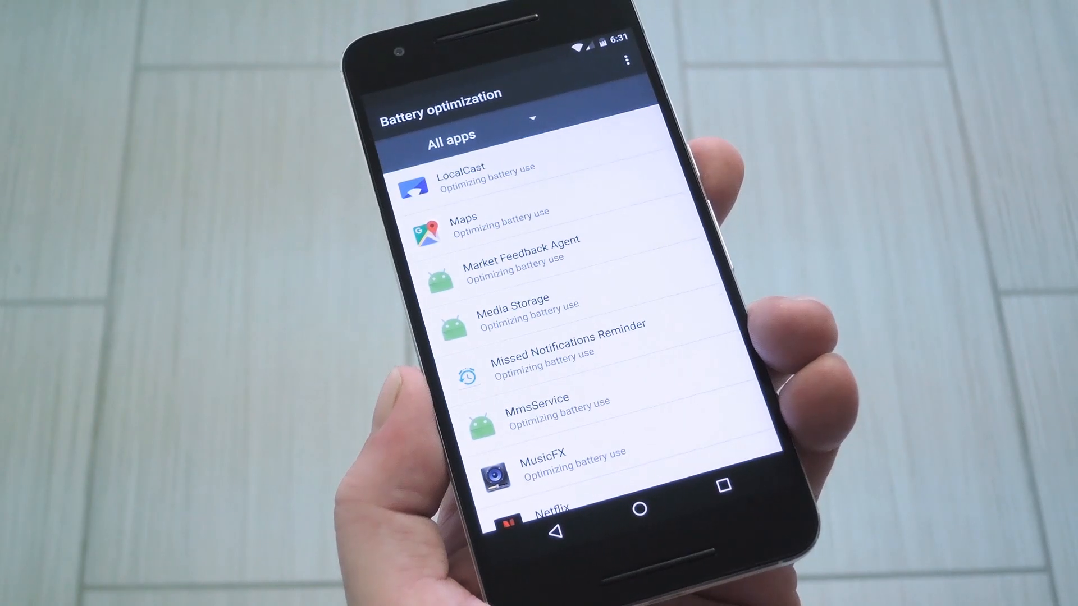
pyautogui.click(544, 347)
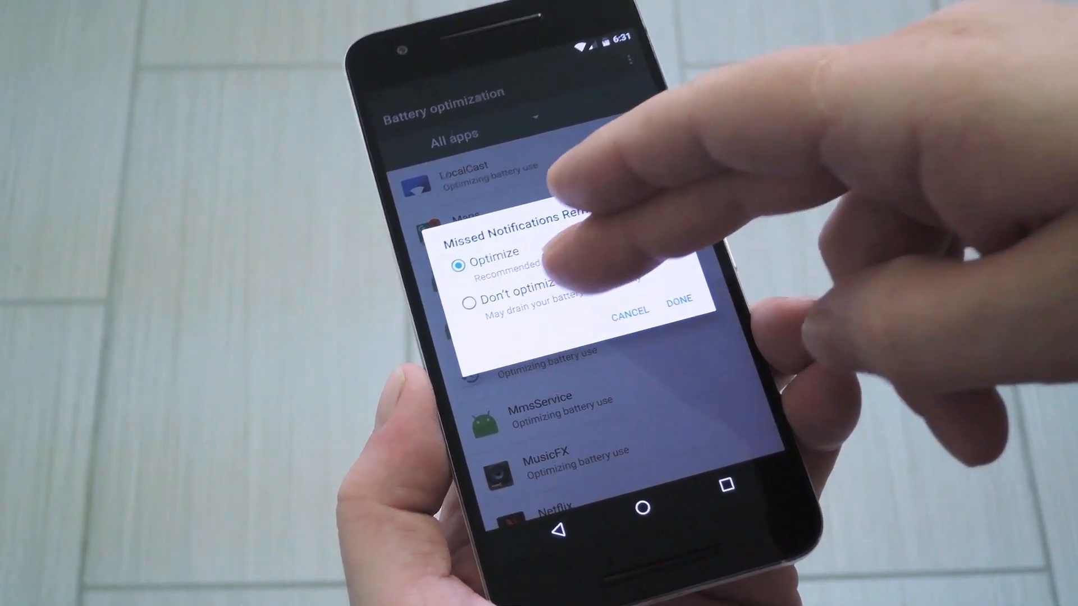
pyautogui.click(677, 301)
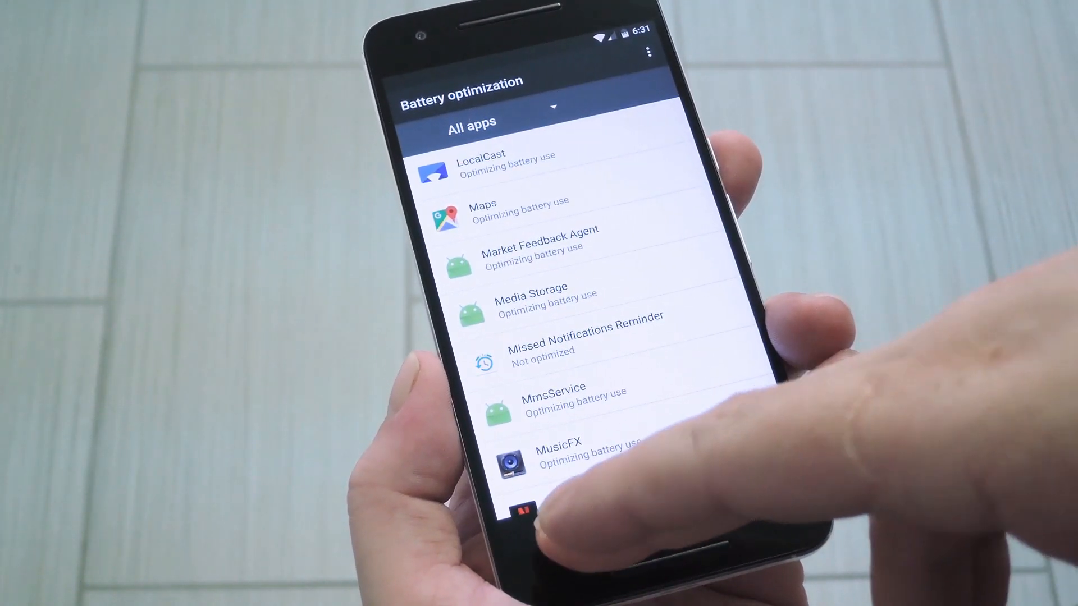
pyautogui.click(581, 341)
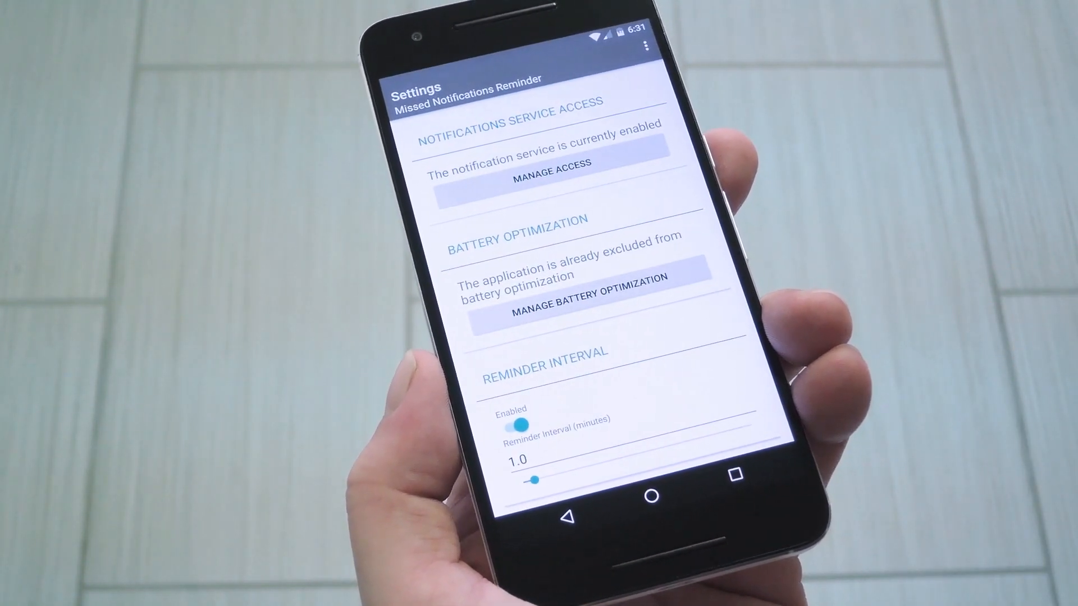
# - Move the Reminder Interval slider from 1.0 to 5.0 minutes
pyautogui.scroll(-3)
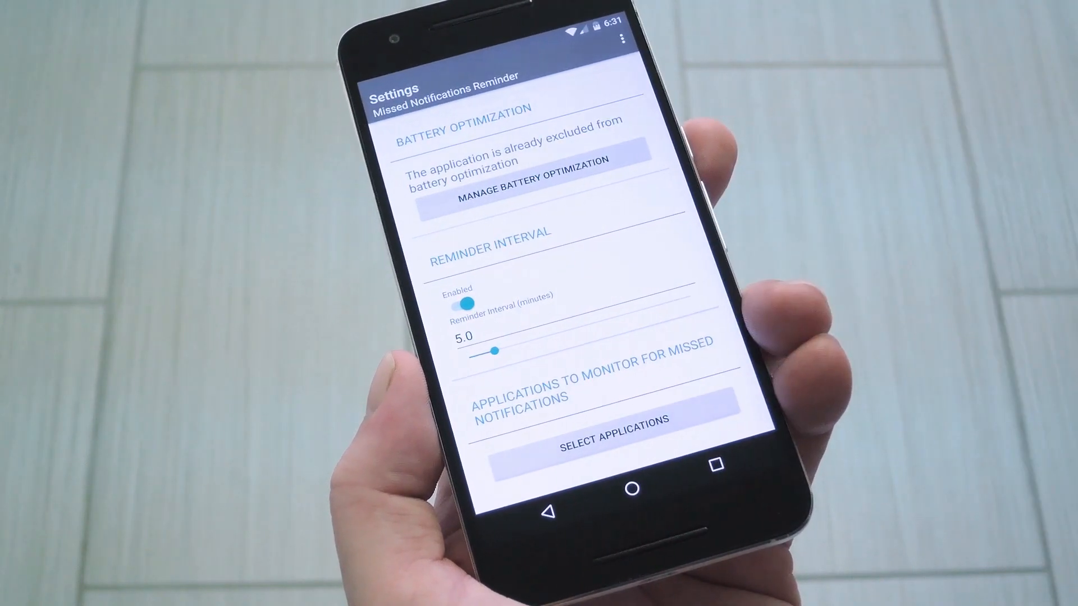
pyautogui.click(587, 440)
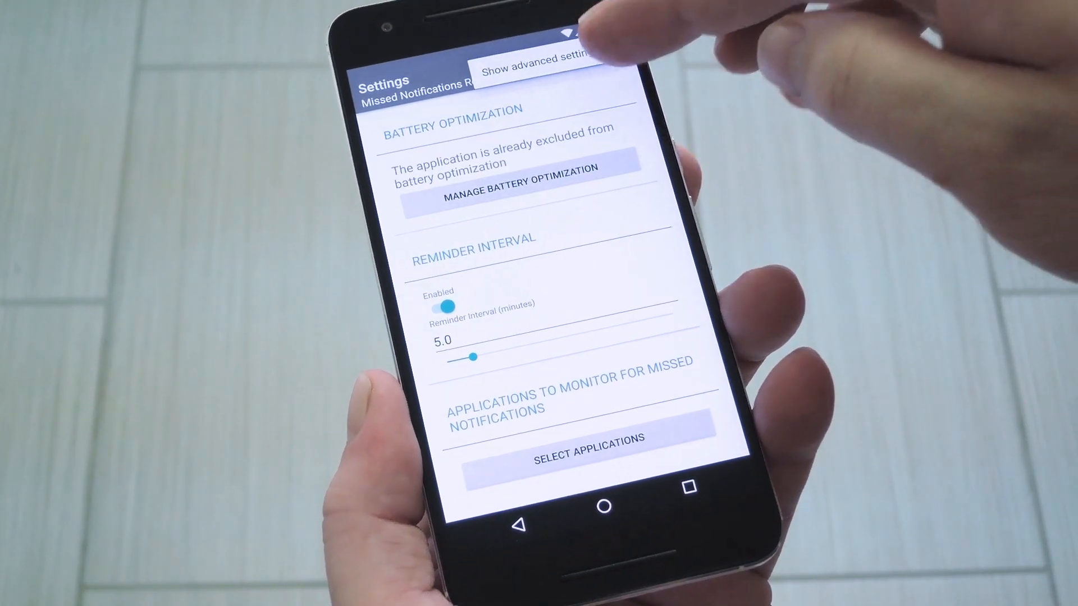
# - Enable Show advanced settings and scroll through the sound, vibration and scheduler sections
pyautogui.click(540, 61)
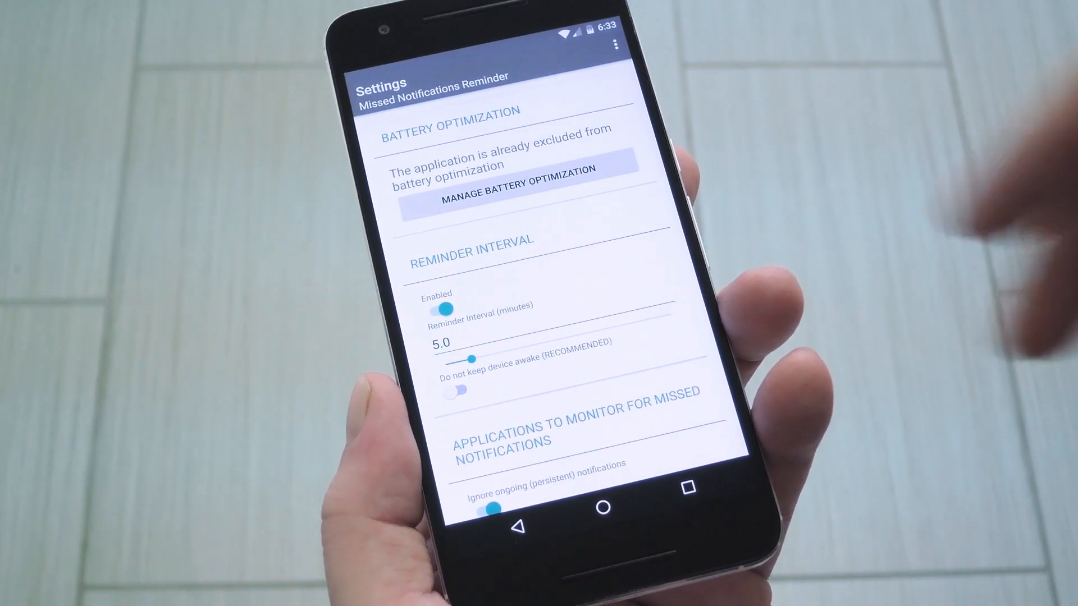
pyautogui.scroll(-3)
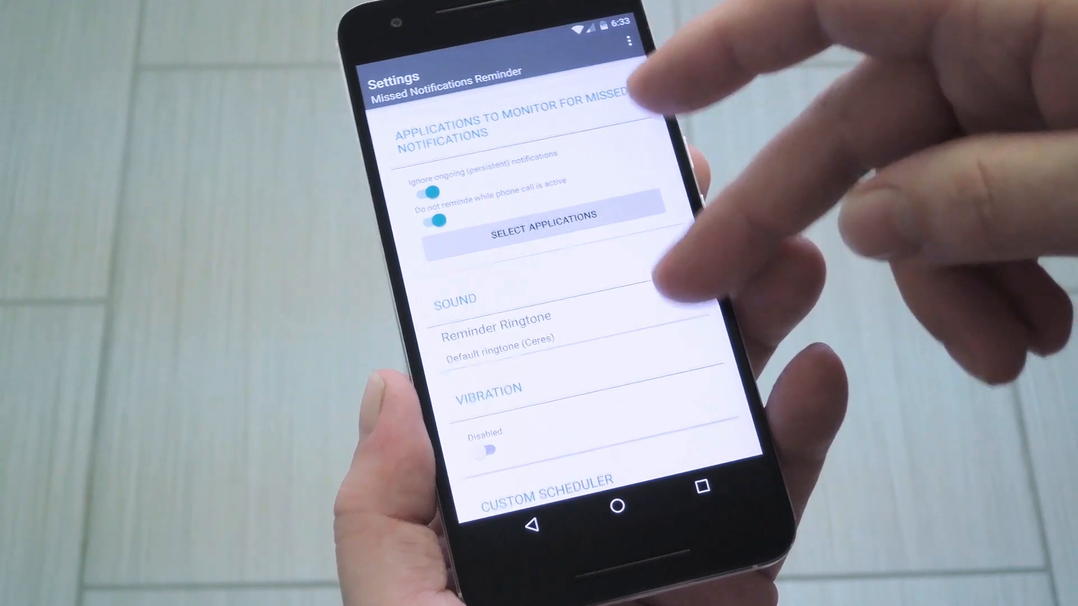
pyautogui.scroll(-3)
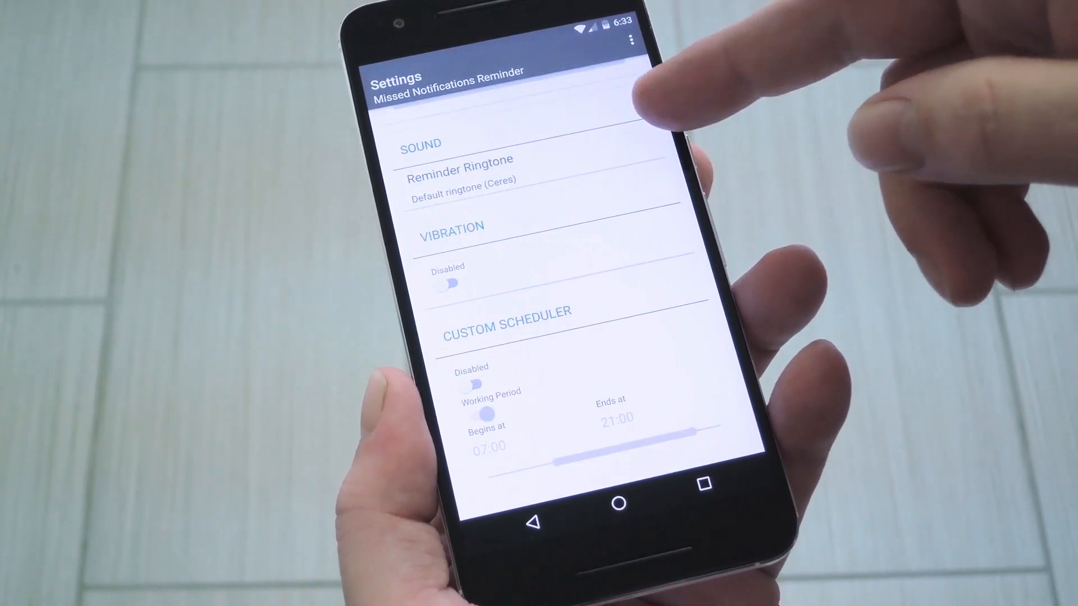